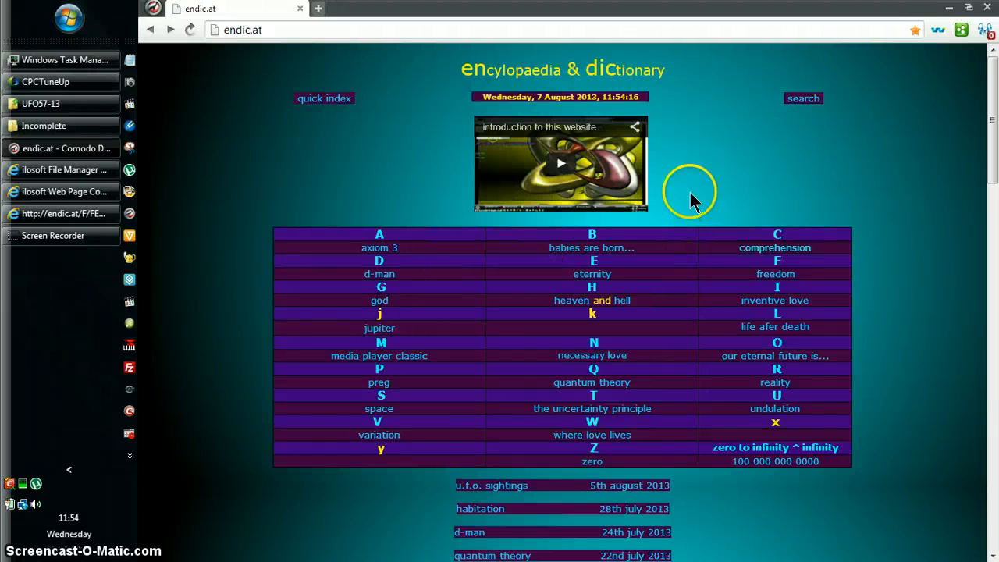
mouse_move(597, 121)
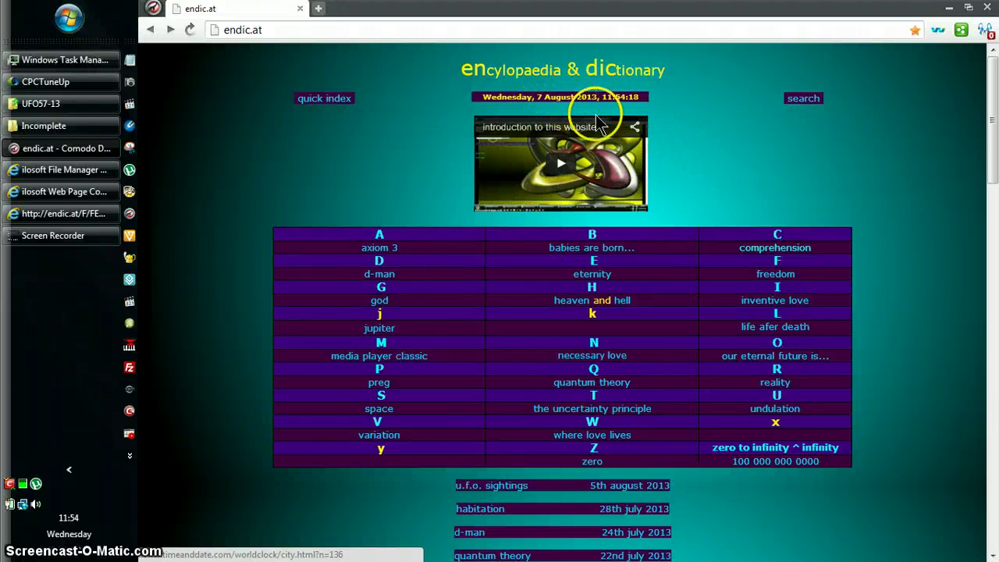
mouse_move(824, 277)
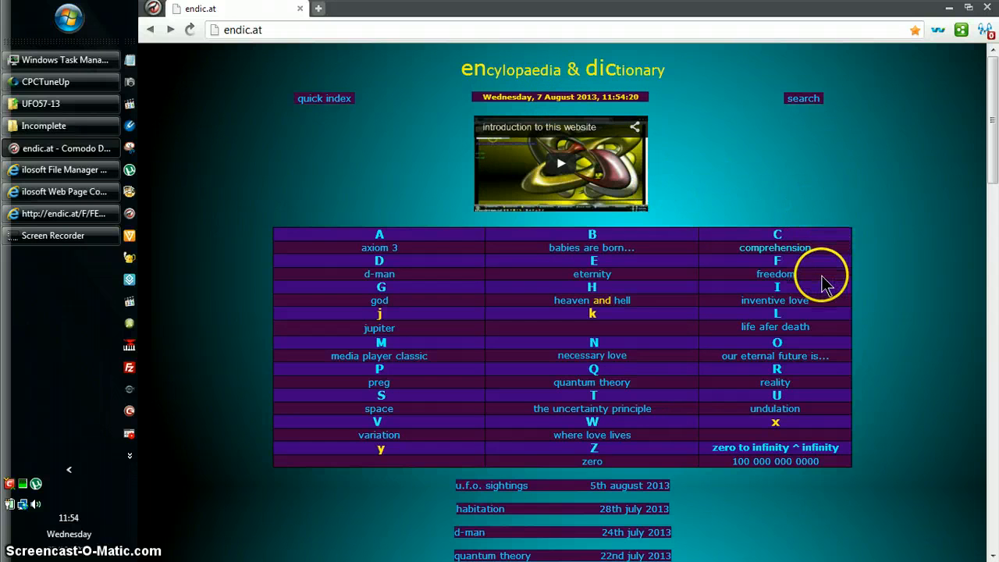
mouse_move(775, 265)
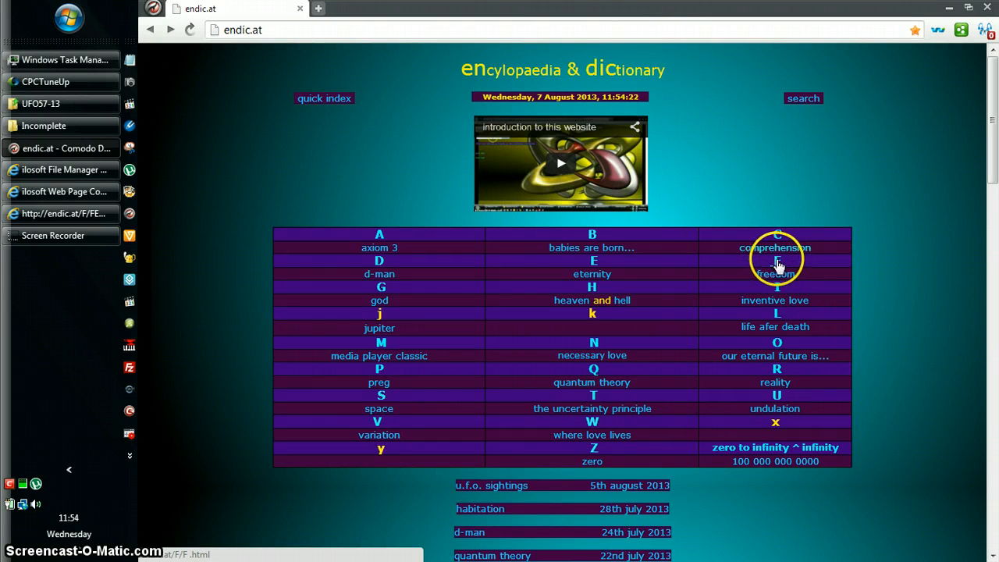
Open the endic.at index page for words beginning with F
left_click(775, 265)
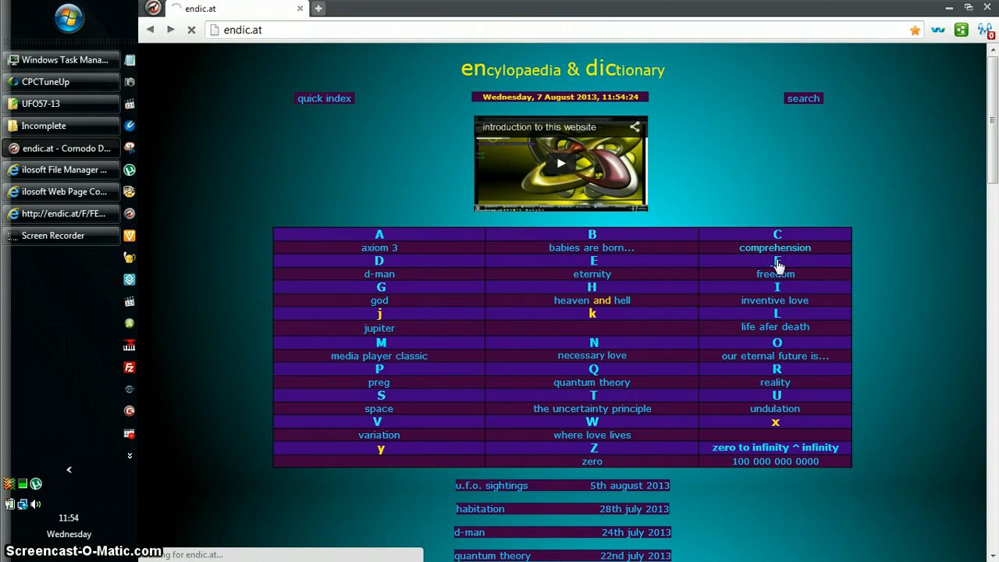
left_click(777, 260)
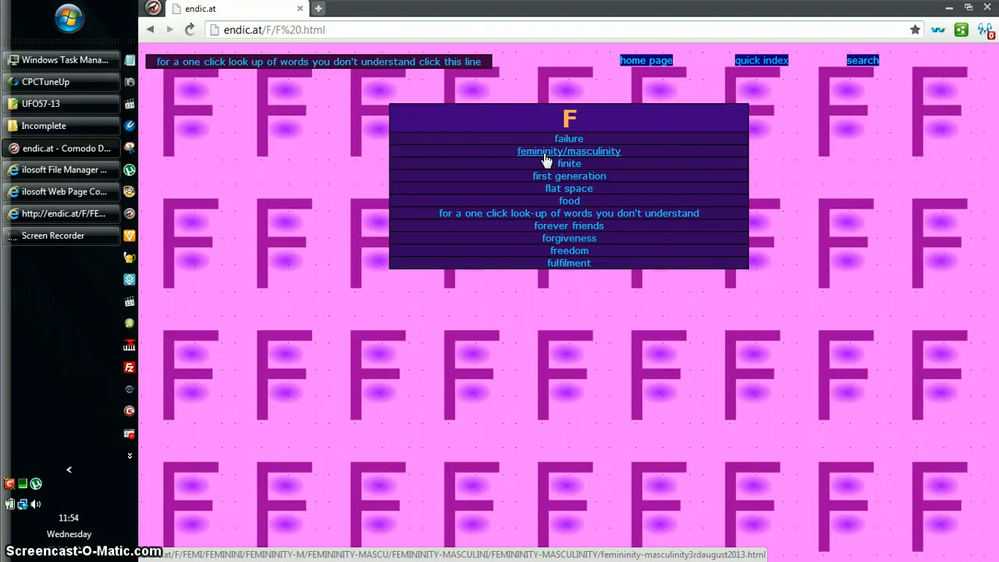
Open the femininity and masculinity article from the F index and let its video load
left_click(568, 151)
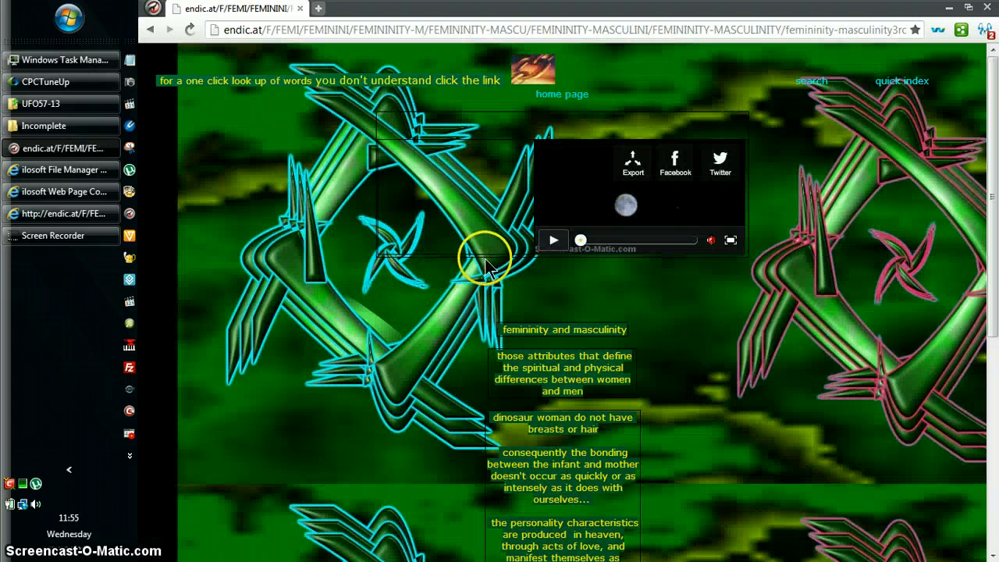
mouse_move(460, 296)
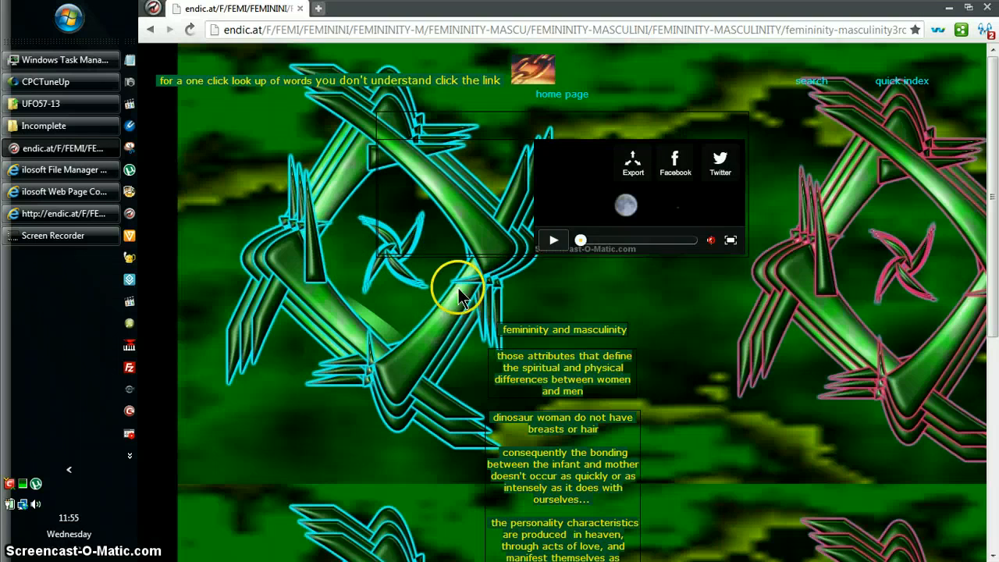
left_click(553, 239)
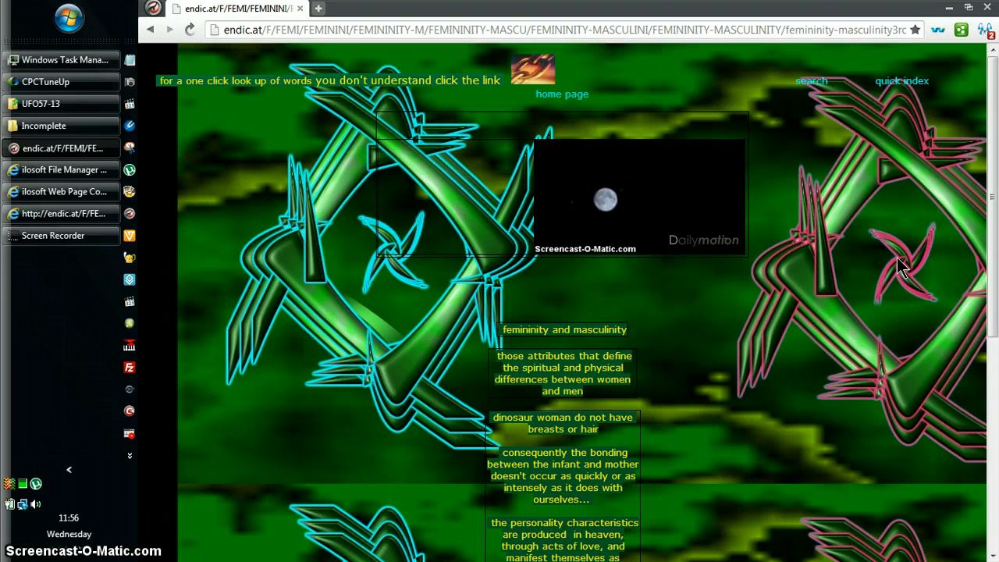
mouse_move(775, 345)
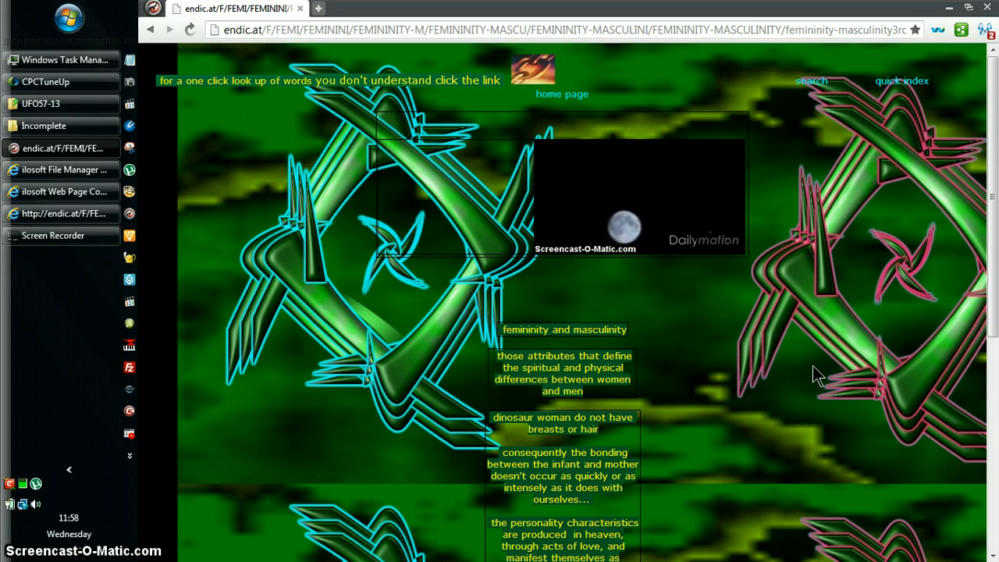
mouse_move(742, 304)
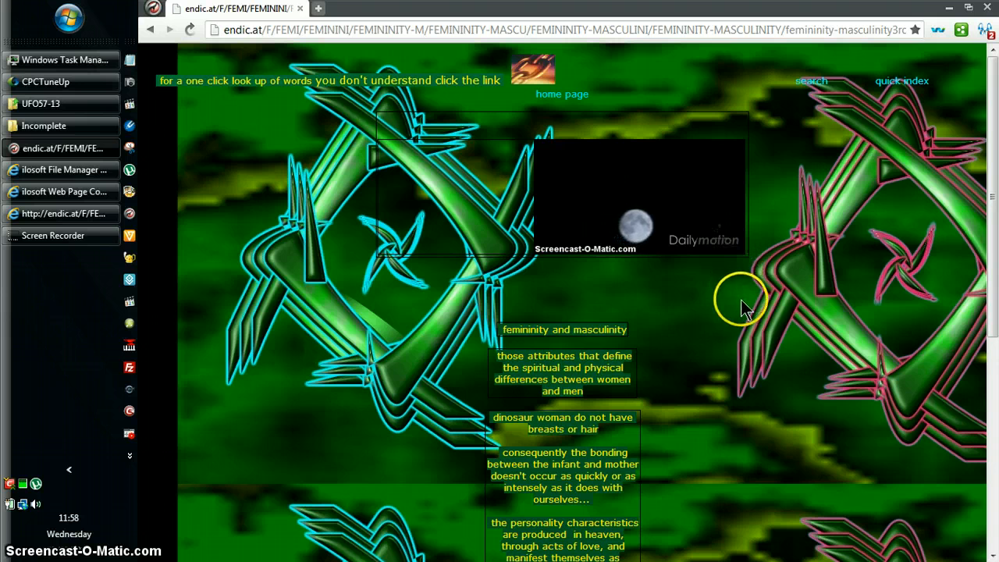
mouse_move(381, 332)
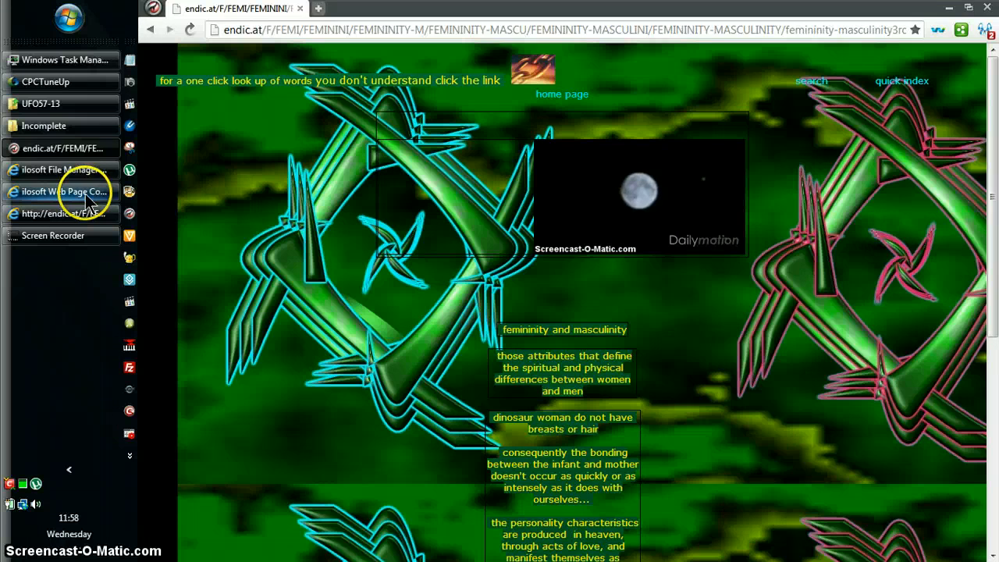
left_click(61, 192)
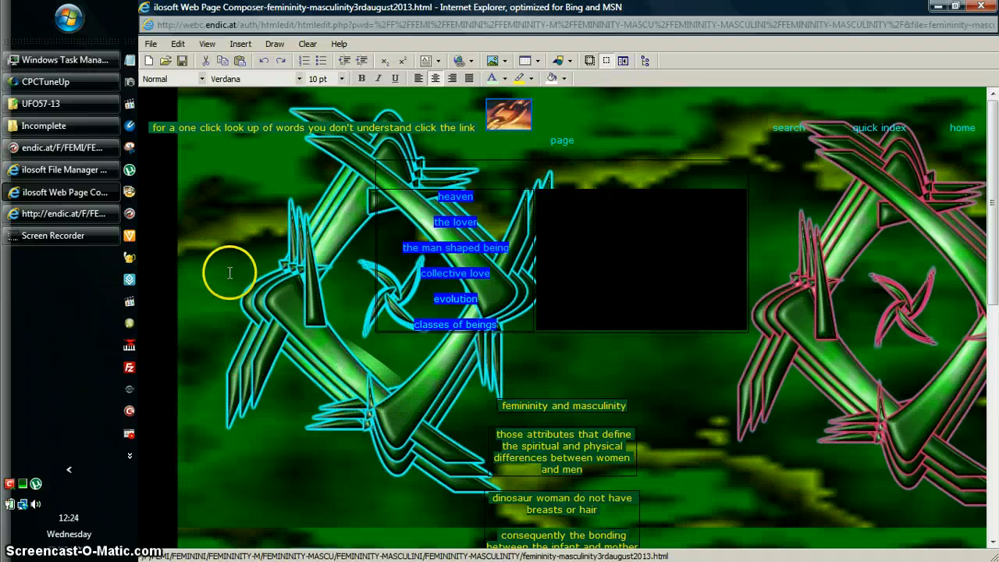
mouse_move(269, 394)
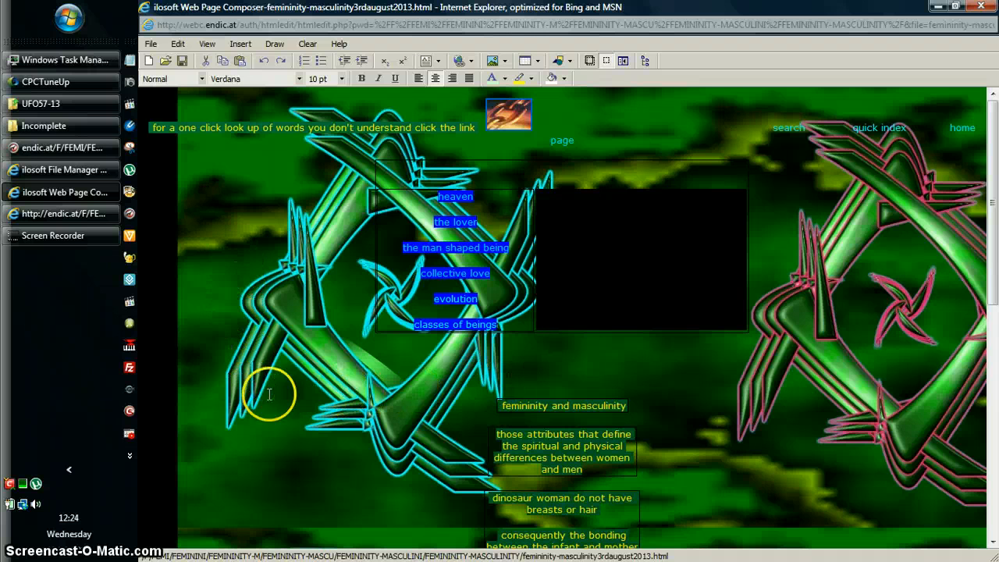
mouse_move(303, 369)
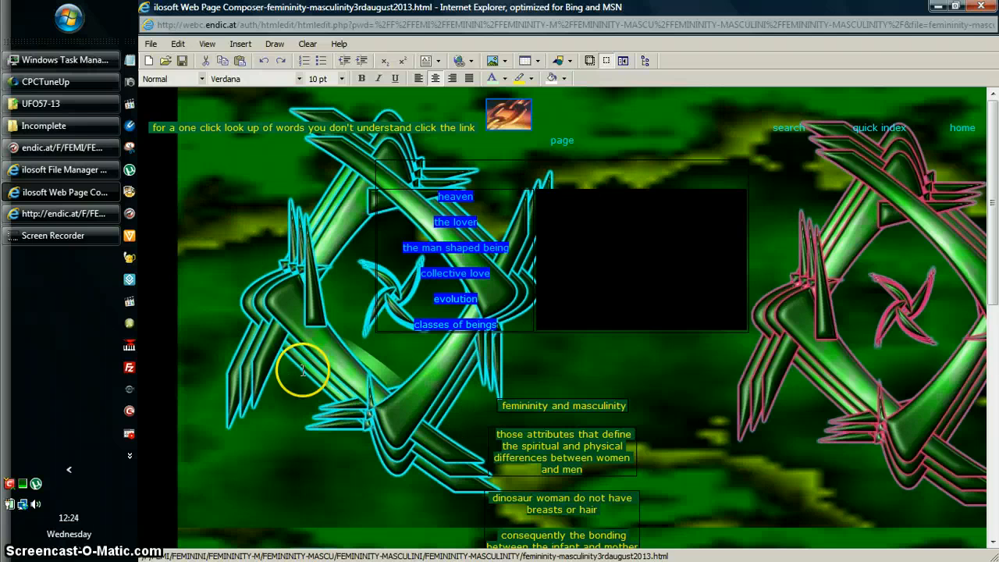